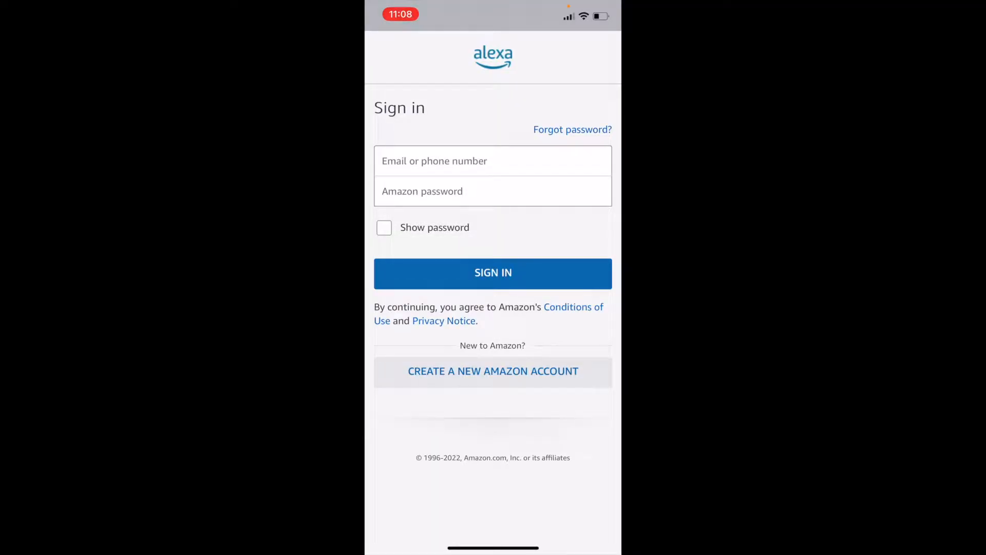
# Sign in with the entered Amazon email and password.
pyautogui.click(492, 273)
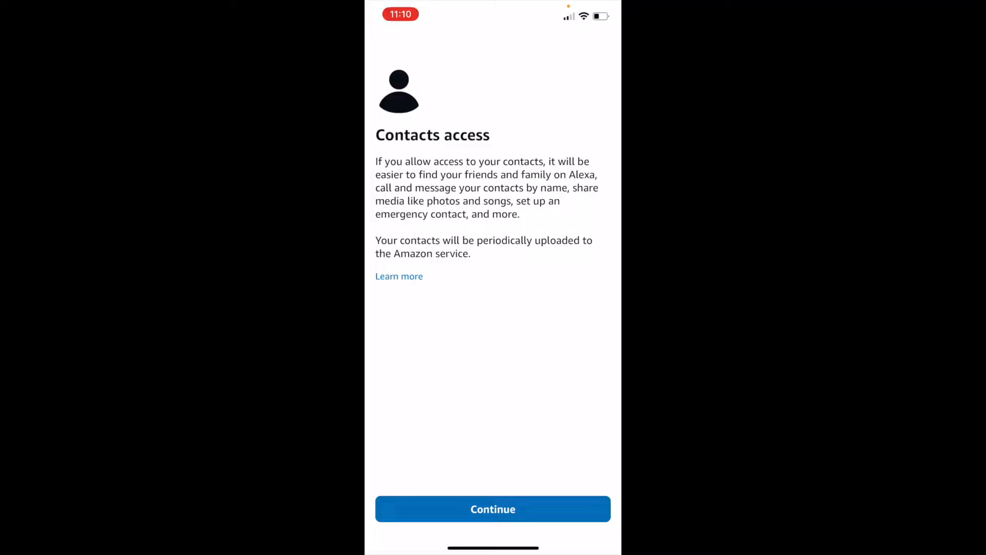
# Continue past contacts access and answer the notifications permission prompt.
pyautogui.click(492, 508)
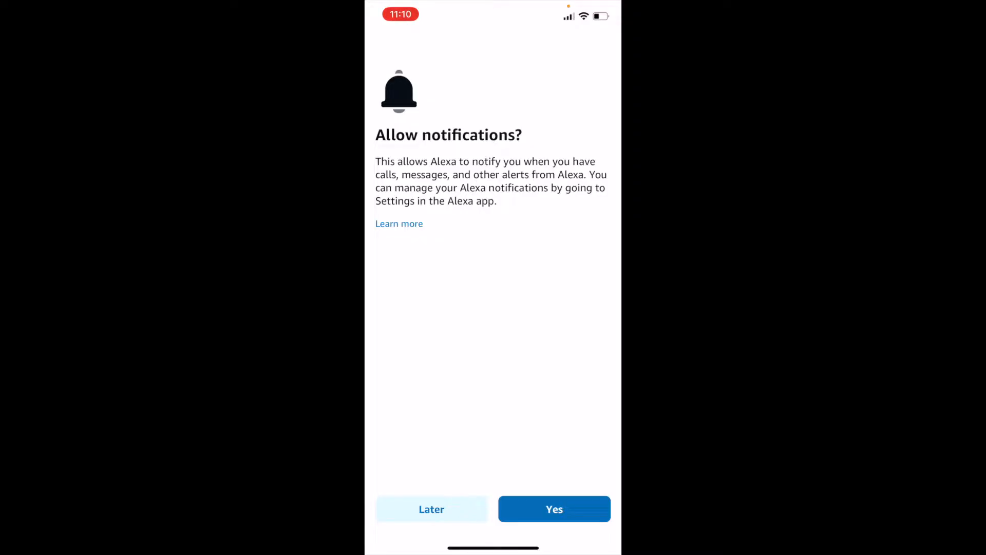
pyautogui.click(554, 508)
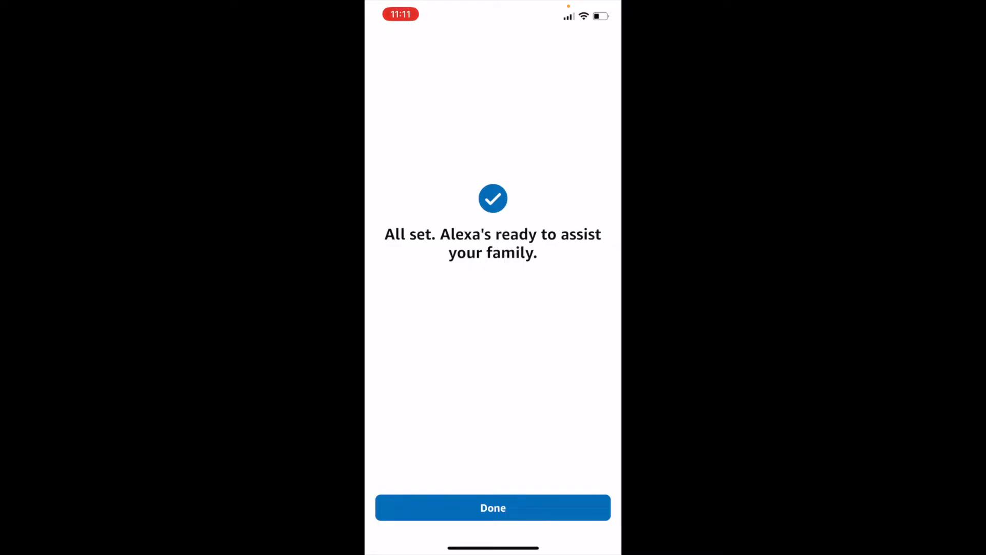
# Finish the All set screen and go to the Devices overview.
pyautogui.click(492, 508)
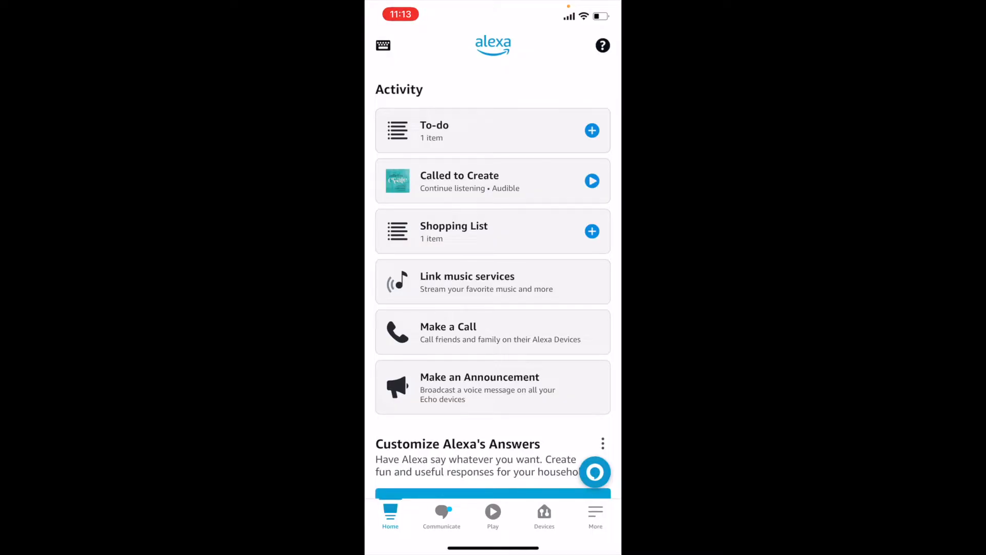
pyautogui.click(545, 513)
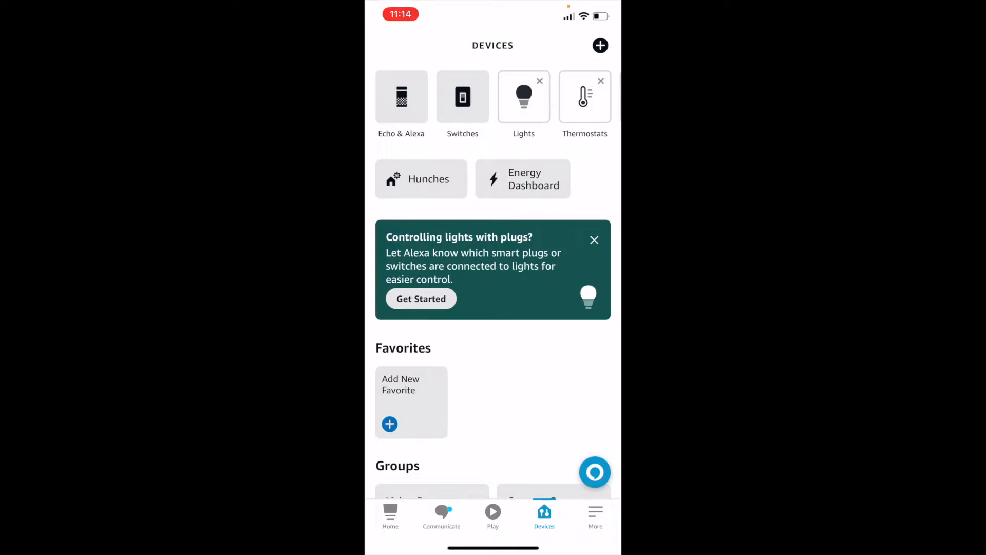
# Choose Add Device from the + menu on the Devices page.
pyautogui.click(600, 46)
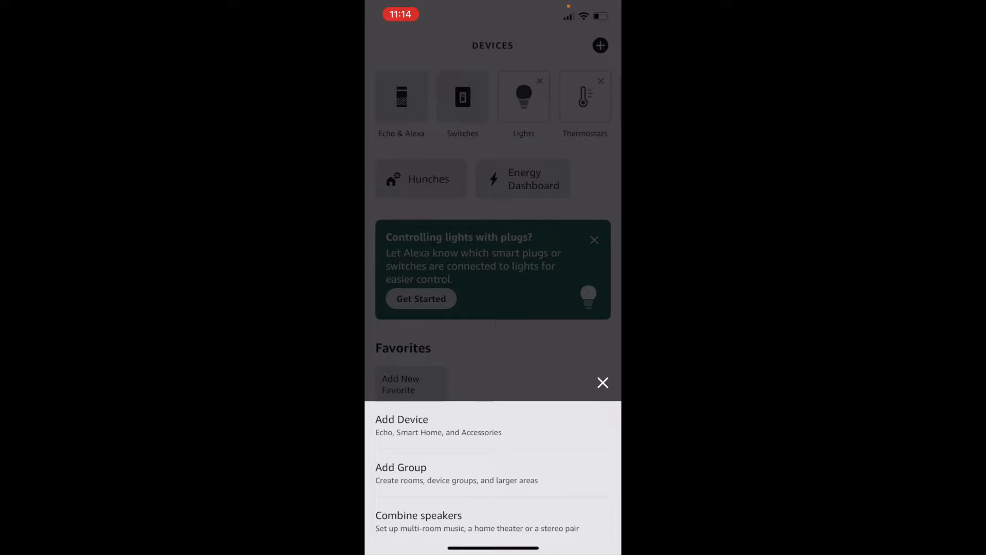
pyautogui.click(402, 425)
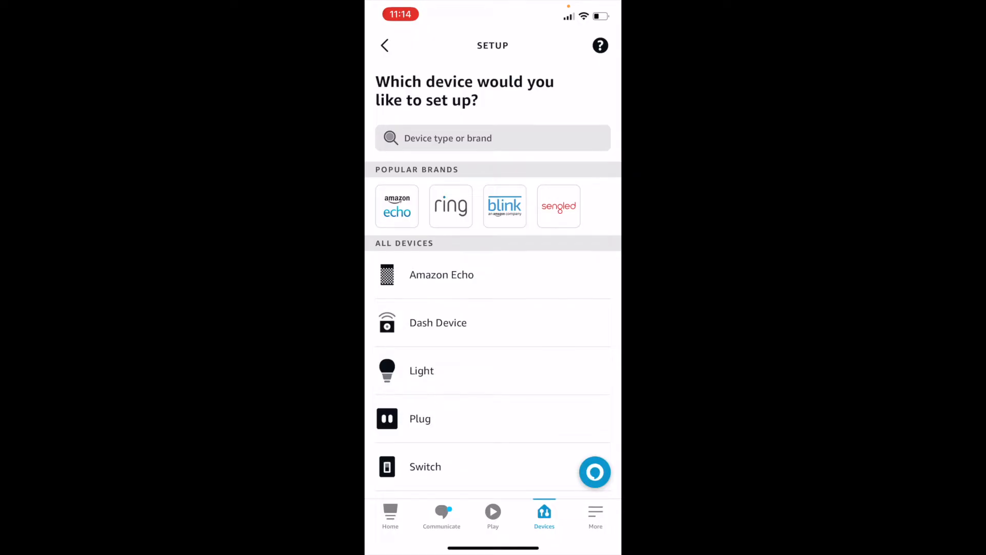
# Select Amazon Echo, the Echo/Echo Dot/Echo Plus family, and confirm the orange light.
pyautogui.click(442, 274)
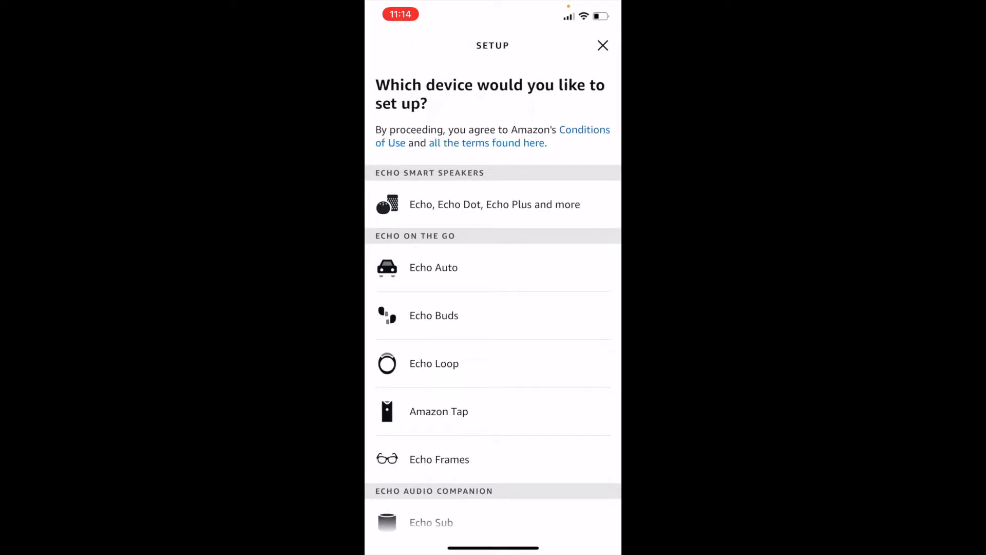
pyautogui.click(494, 203)
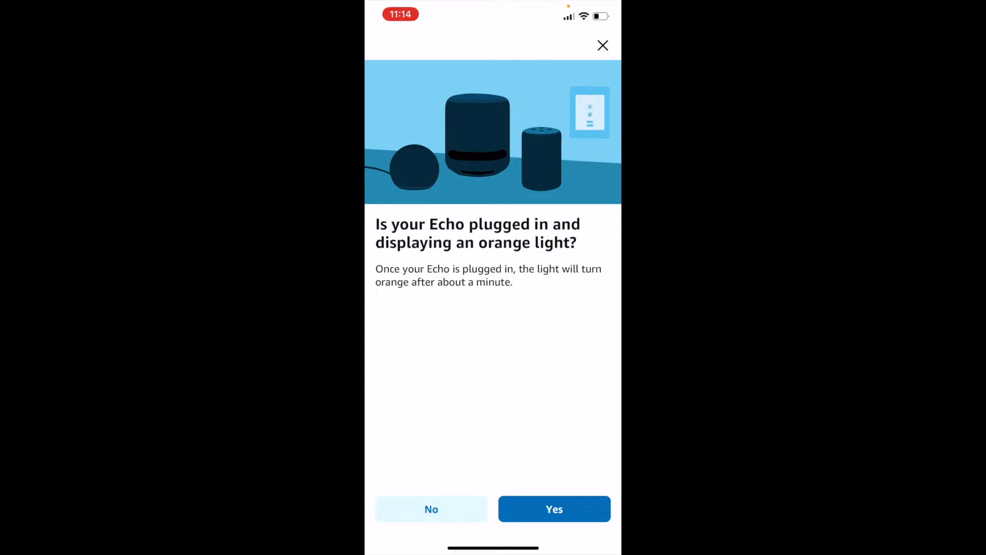
pyautogui.click(554, 508)
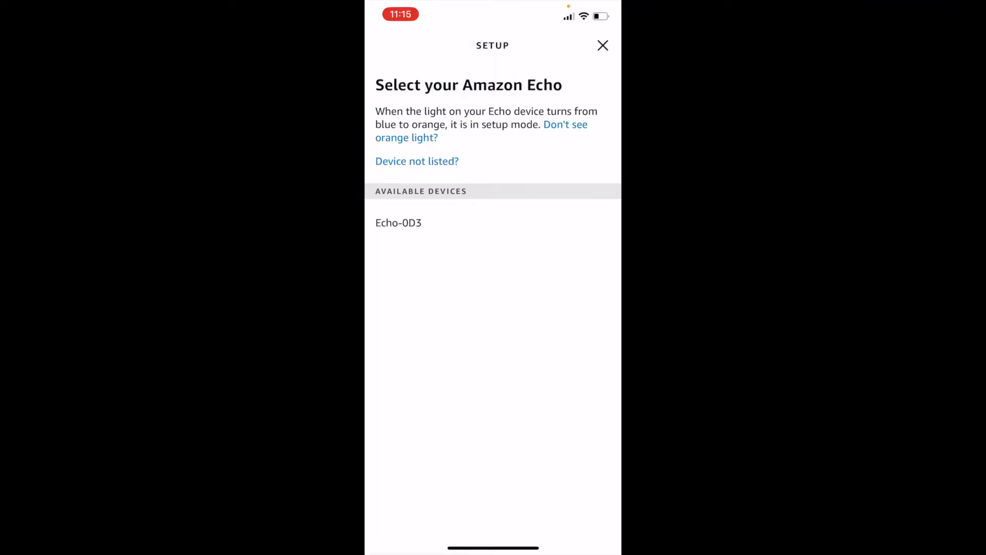
# Connect to the Echo-0D3 speaker so it appears among favourite devices.
pyautogui.click(602, 45)
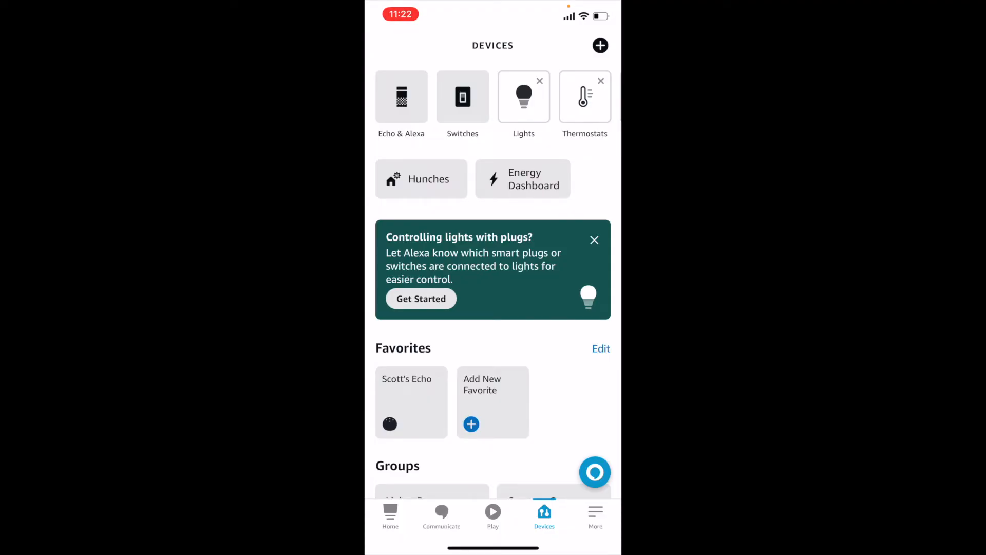
pyautogui.click(400, 97)
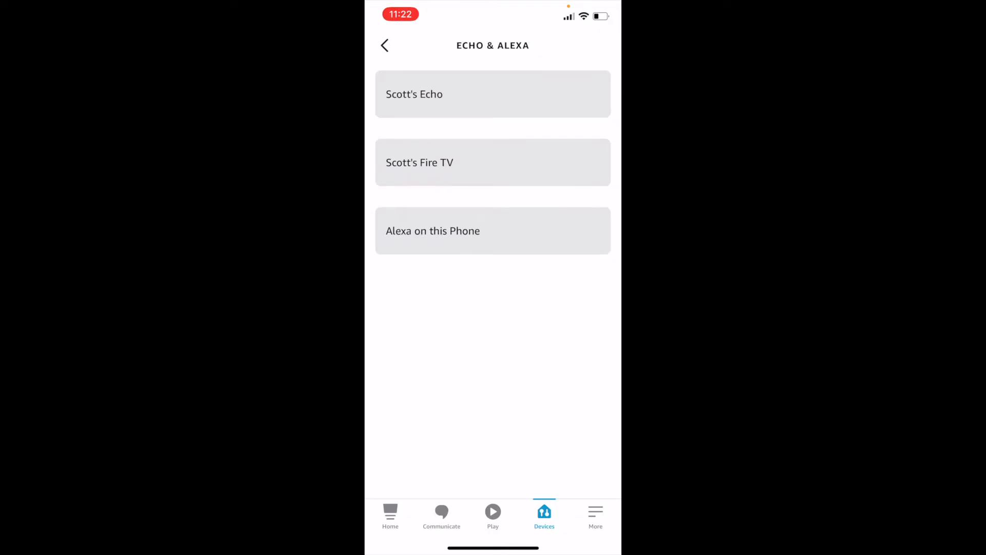
pyautogui.click(385, 45)
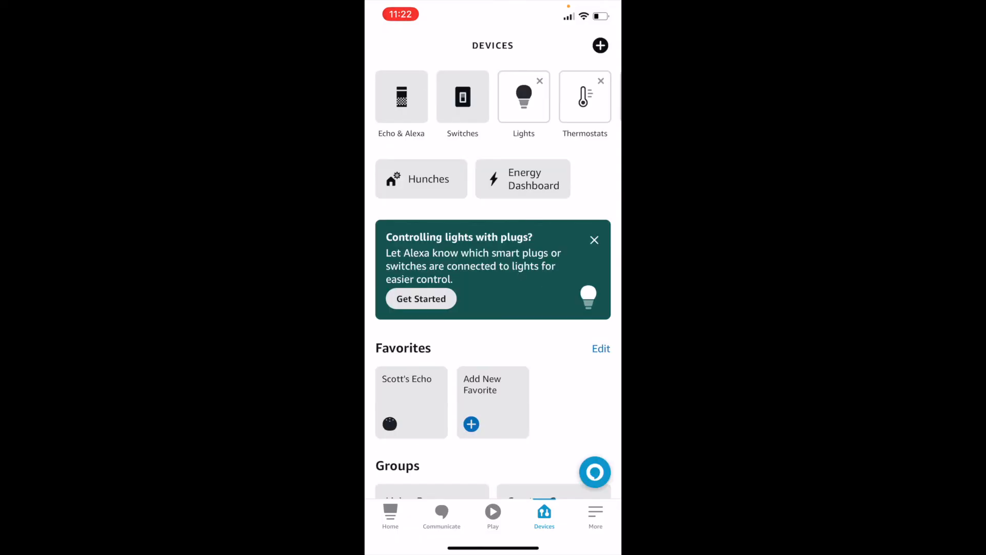